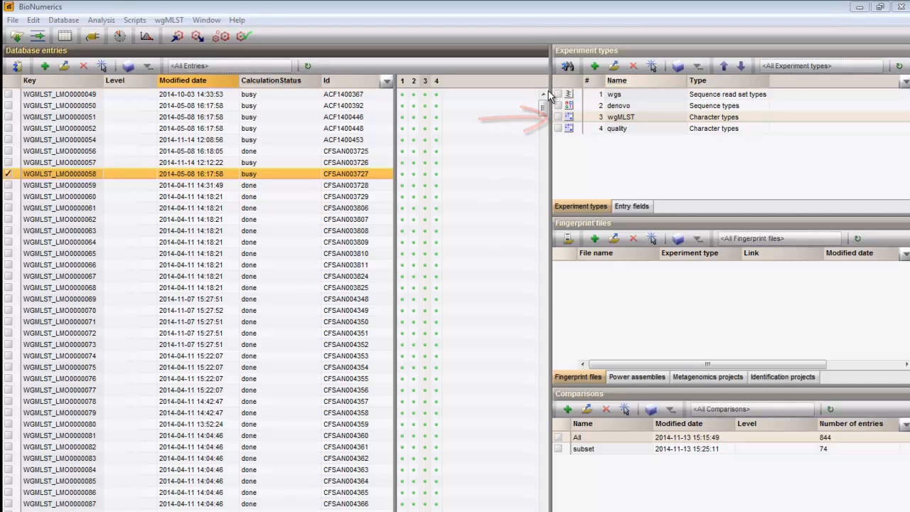
# Open wgMLST, preview its 7-locus MLST view, then show all 5849 loci.
pyautogui.doubleClick(622, 117)
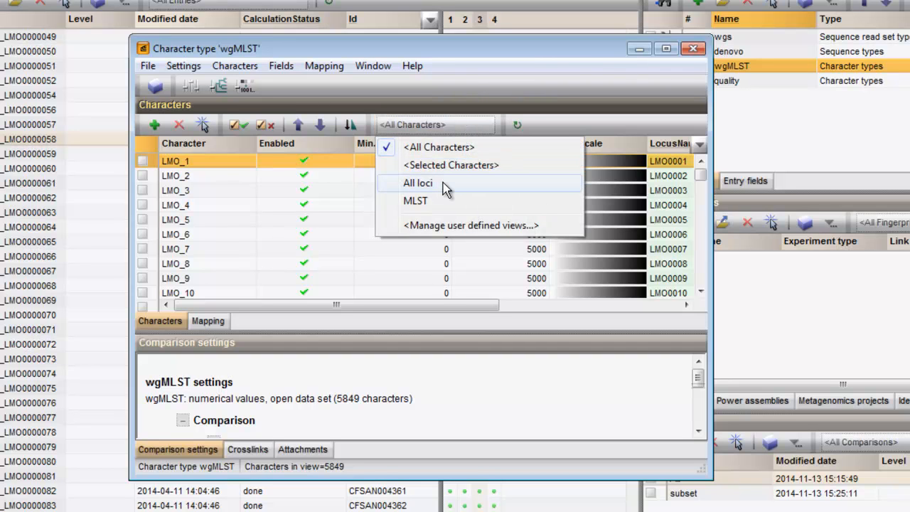
pyautogui.moveTo(443, 201)
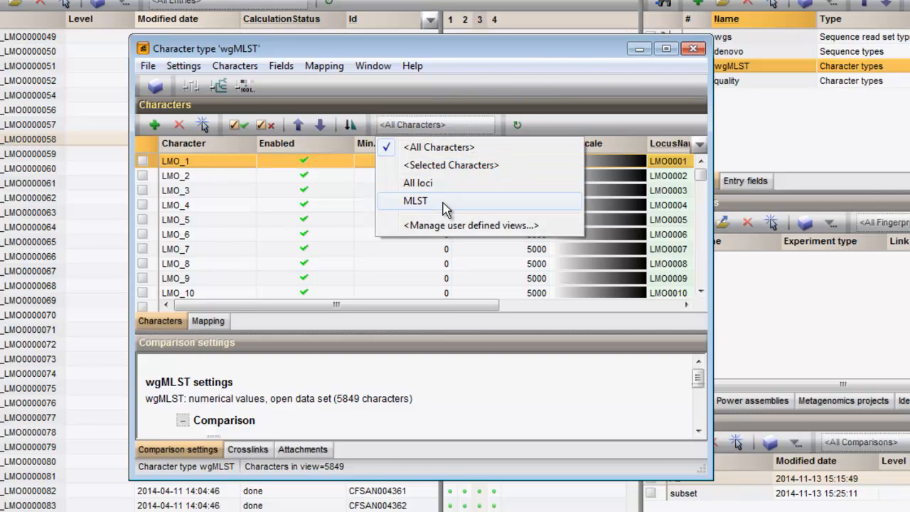
pyautogui.click(415, 200)
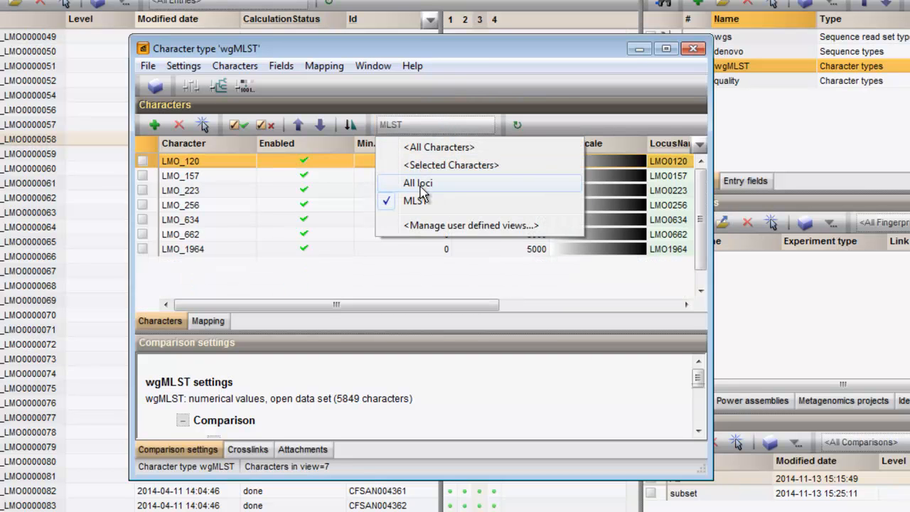
pyautogui.moveTo(436, 192)
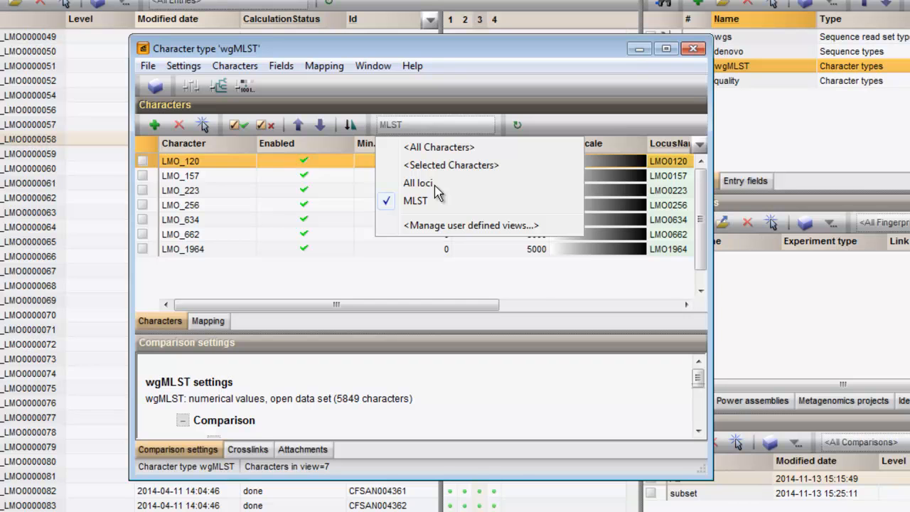
pyautogui.click(419, 182)
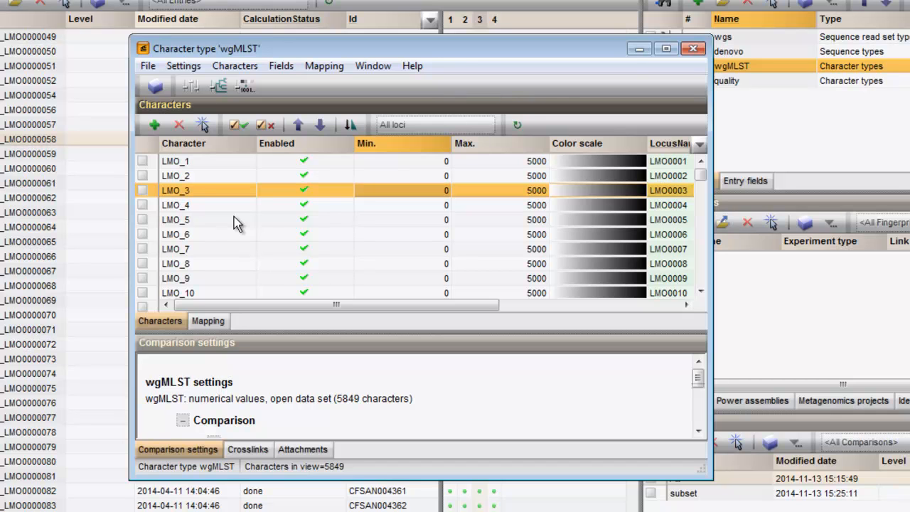
# Check loci LMO_1 to LMO_19 and start adding a new user-defined view.
pyautogui.click(143, 161)
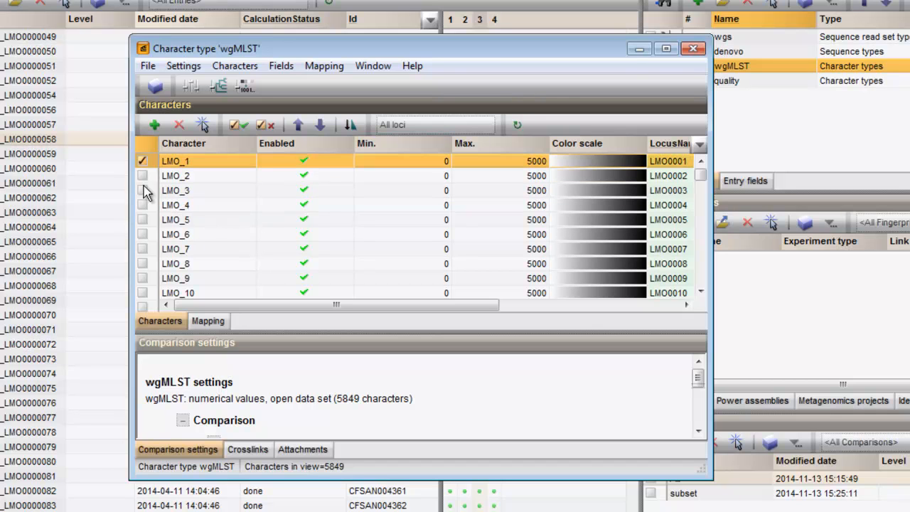
pyautogui.click(700, 292)
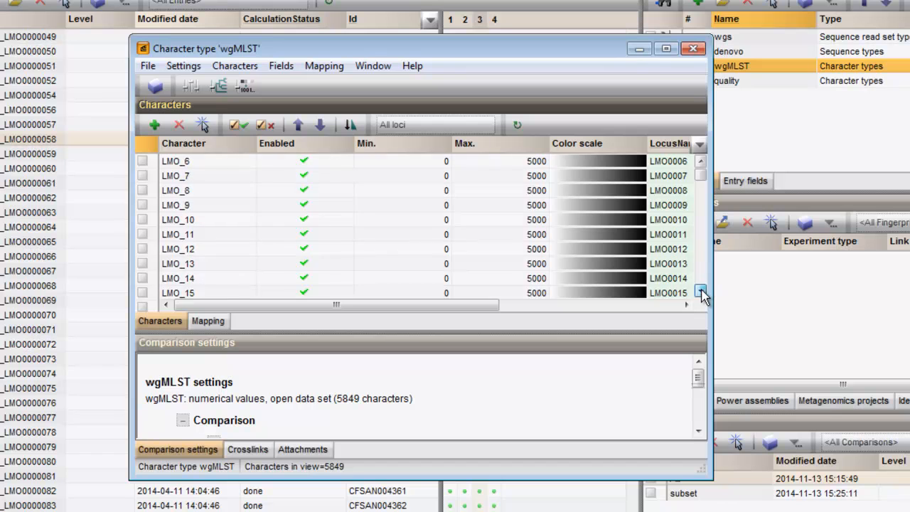
pyautogui.click(700, 291)
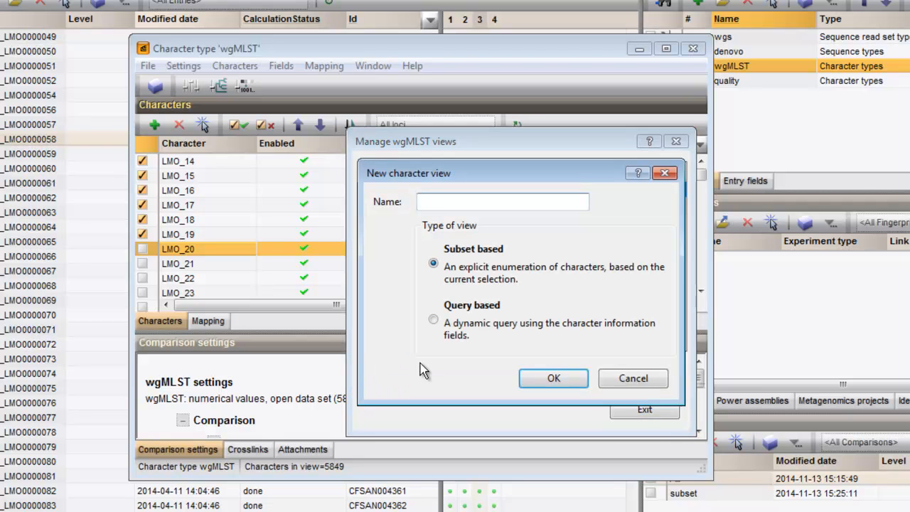
# Name the subset-based view 'MySubschema', confirm it, and exit the views manager.
pyautogui.write('My')
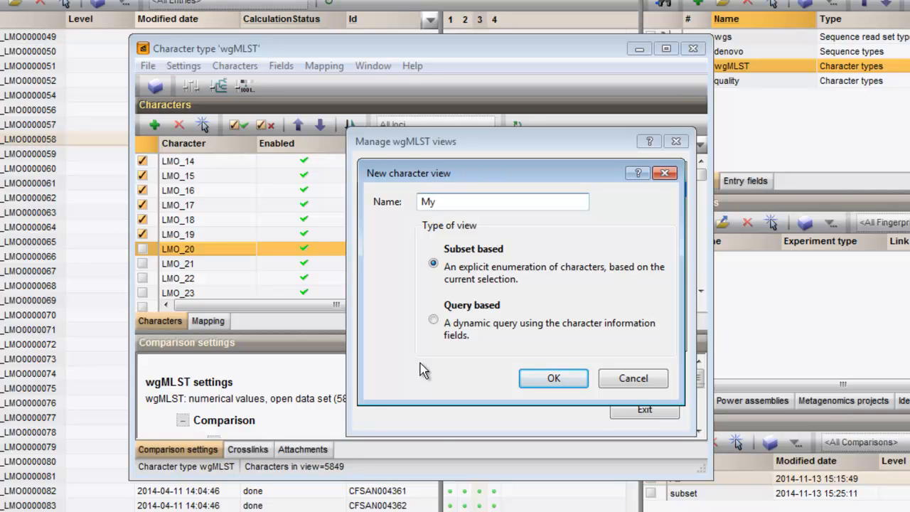
pyautogui.write('Subschema')
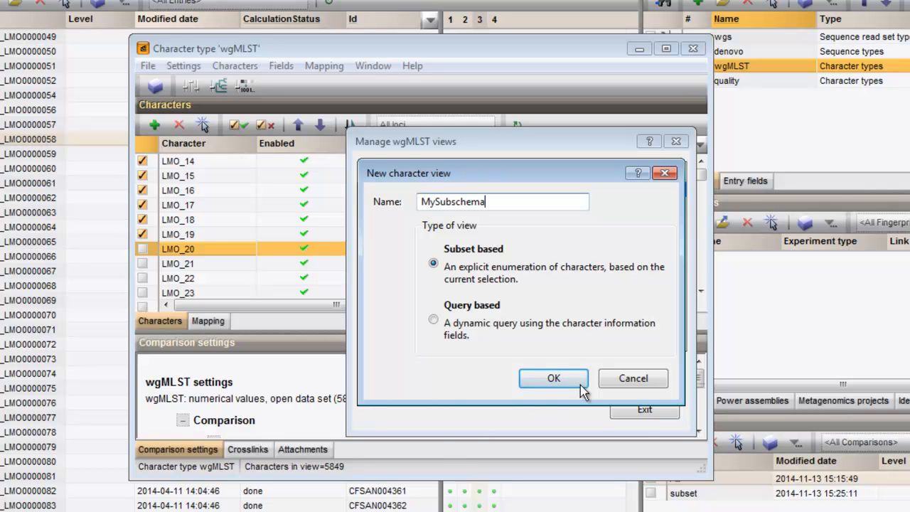
pyautogui.click(553, 377)
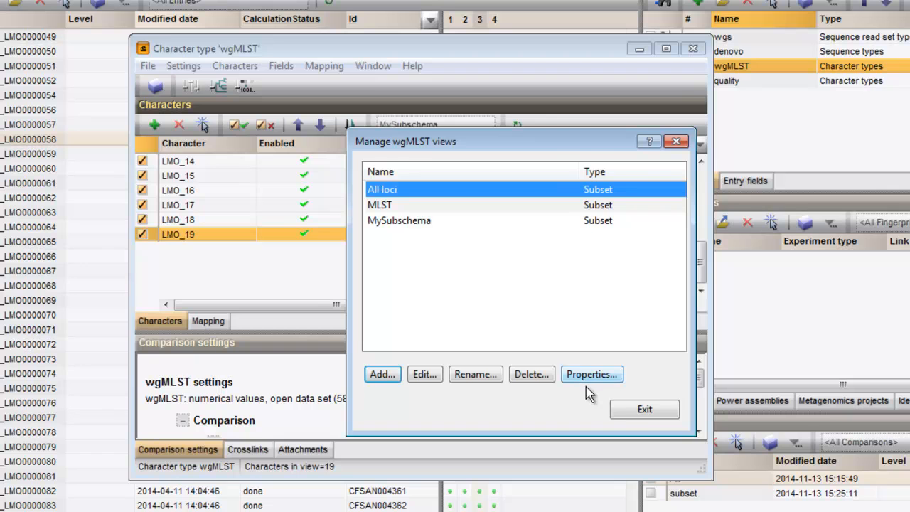
pyautogui.click(644, 409)
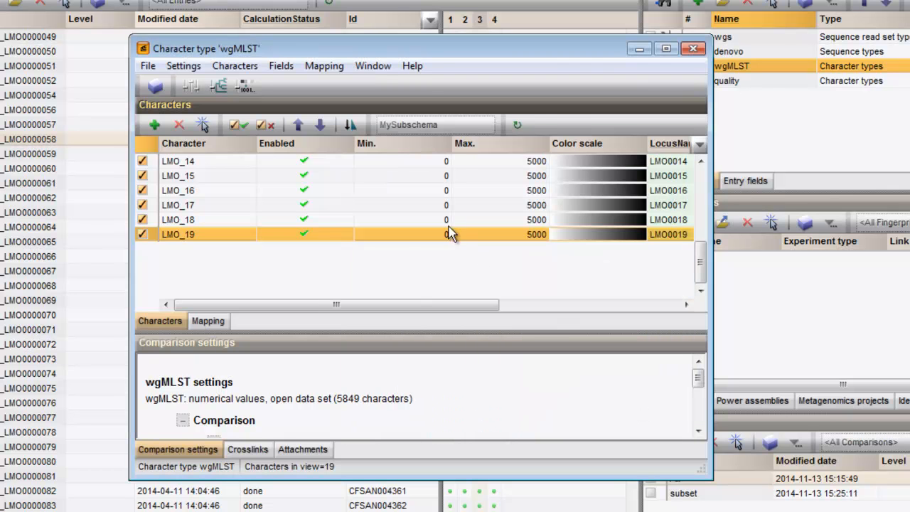
# Return the wgMLST character view to All loci with 5849 characters.
pyautogui.click(435, 124)
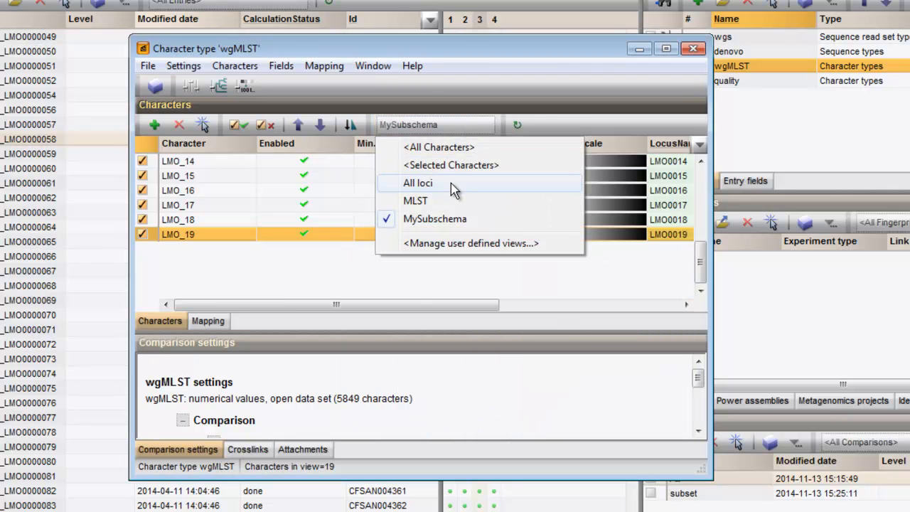
pyautogui.click(418, 182)
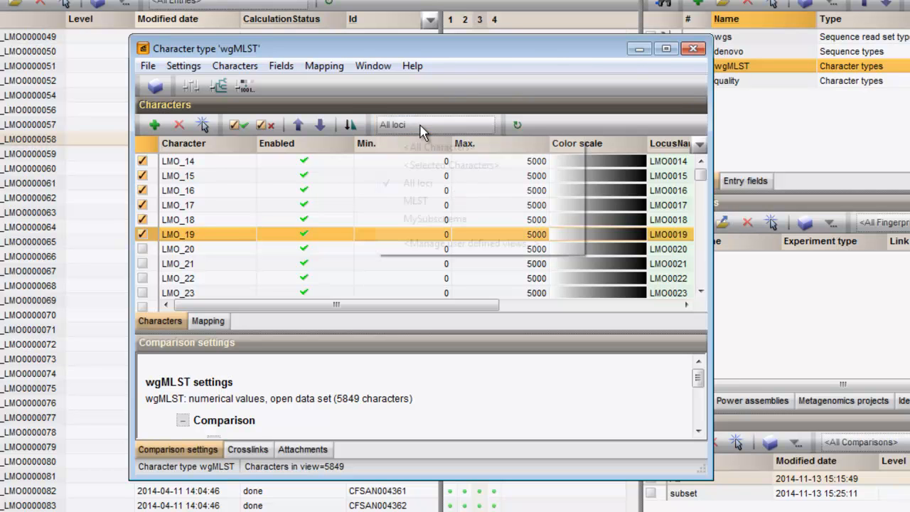
pyautogui.click(437, 219)
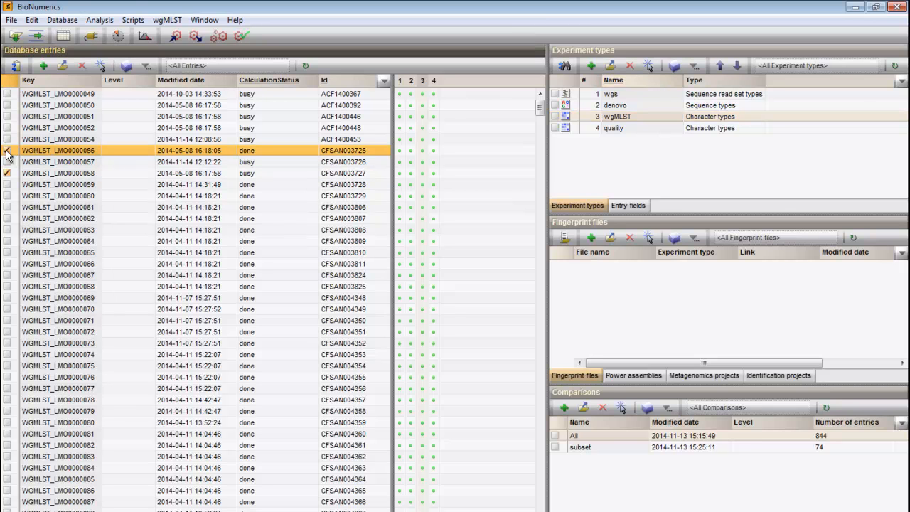
# Open the 'All' comparison listing every database entry.
pyautogui.click(564, 407)
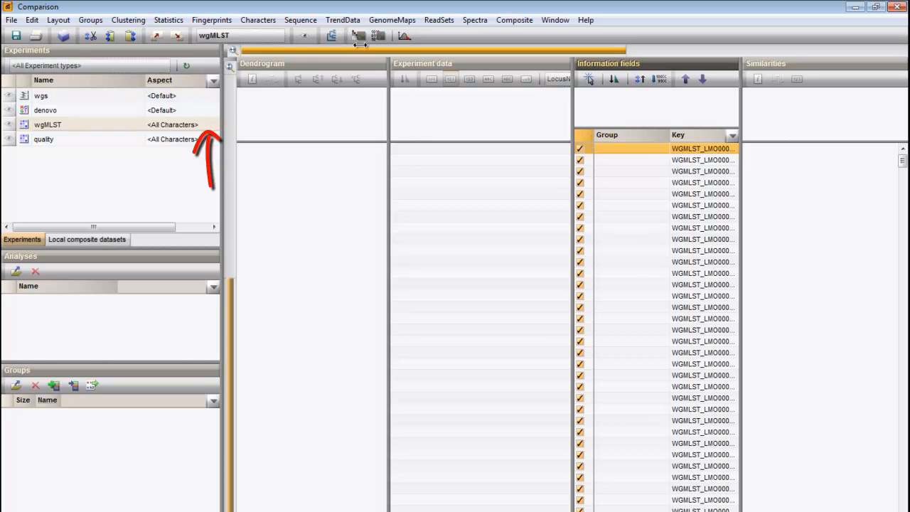
# Set the wgMLST aspect to MySubschema, then All loci, and start a cluster analysis.
pyautogui.click(214, 125)
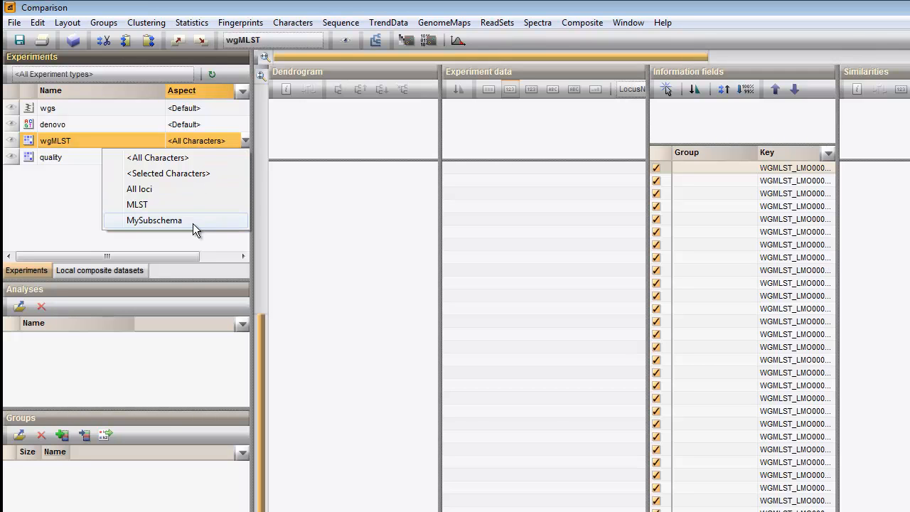
pyautogui.click(154, 220)
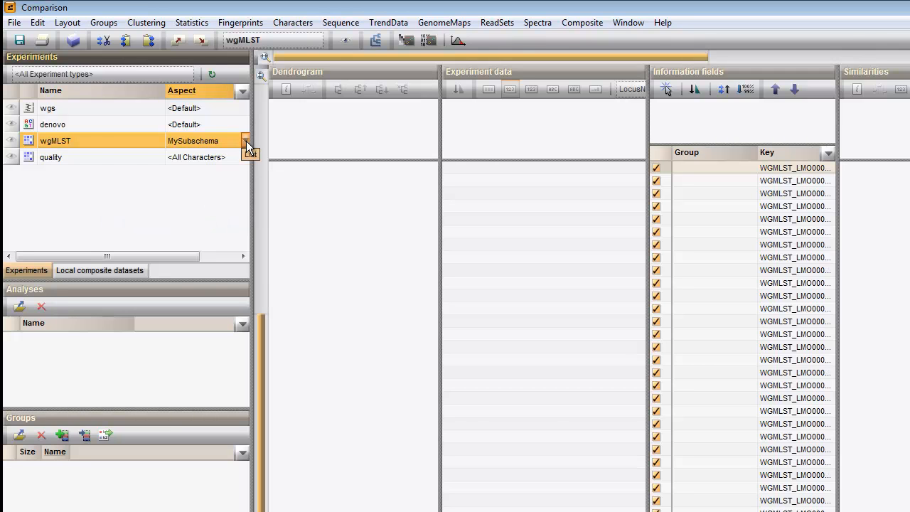
pyautogui.click(246, 141)
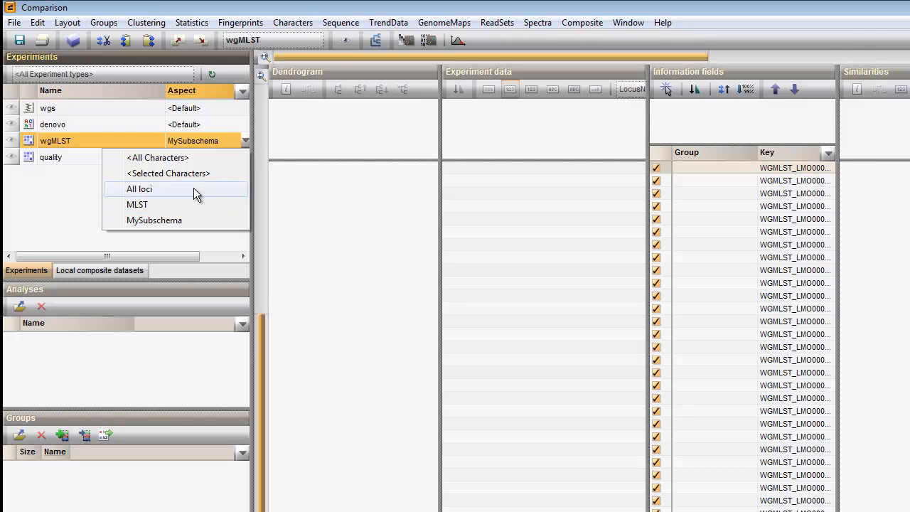
pyautogui.click(139, 189)
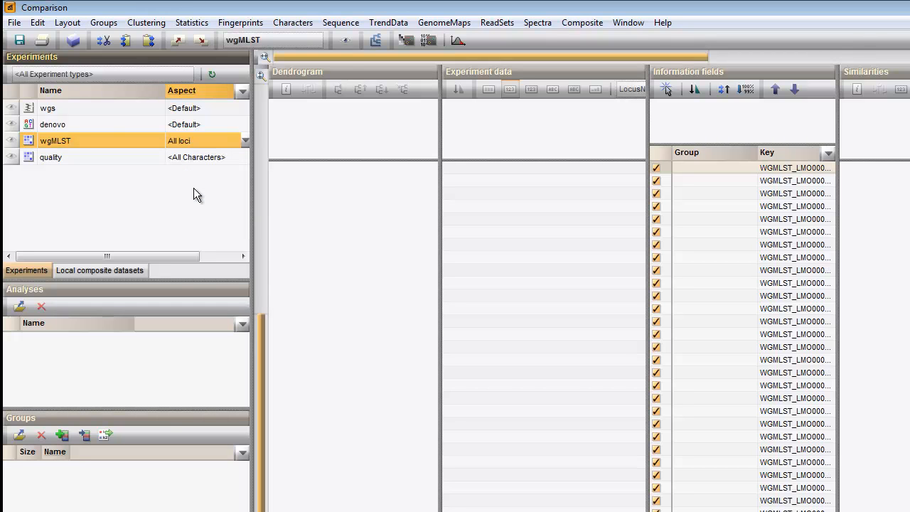
pyautogui.click(146, 22)
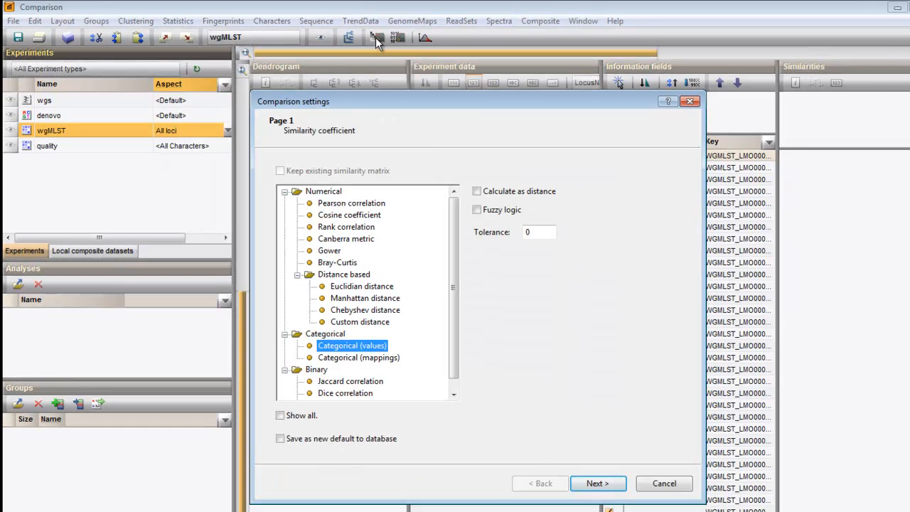
# Compute a UPGMA dendrogram of all entries using Categorical (values) similarity.
pyautogui.click(597, 483)
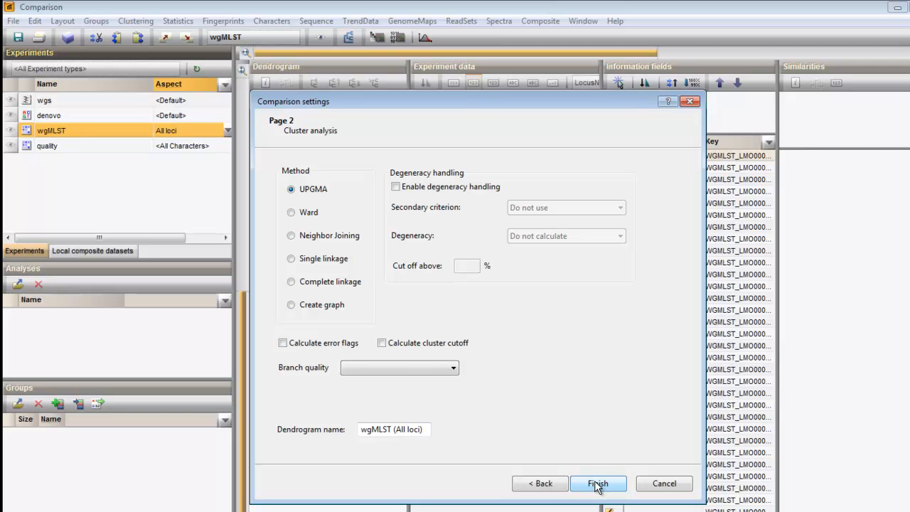
pyautogui.click(598, 483)
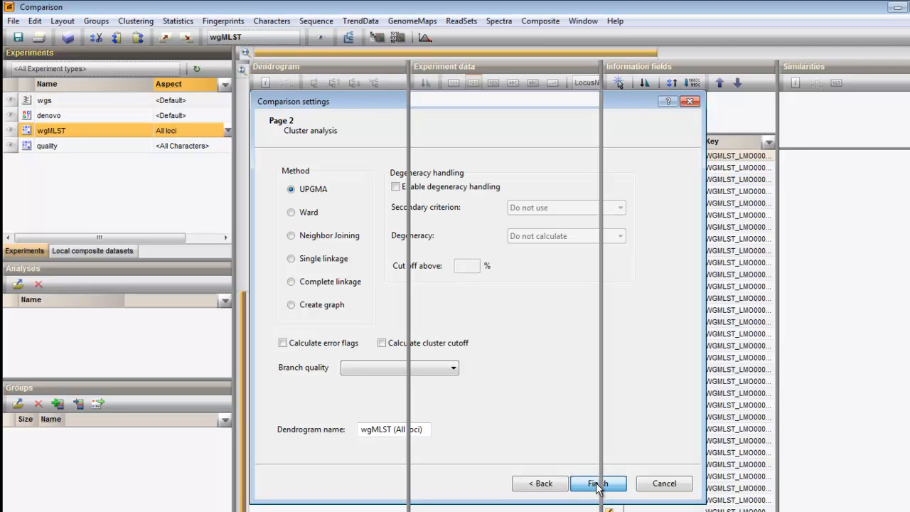
pyautogui.click(598, 484)
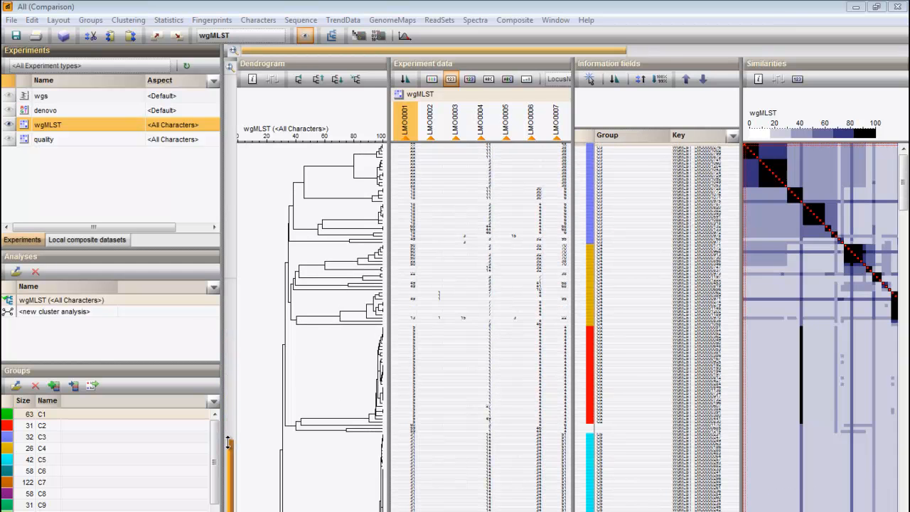
pyautogui.moveTo(231, 78)
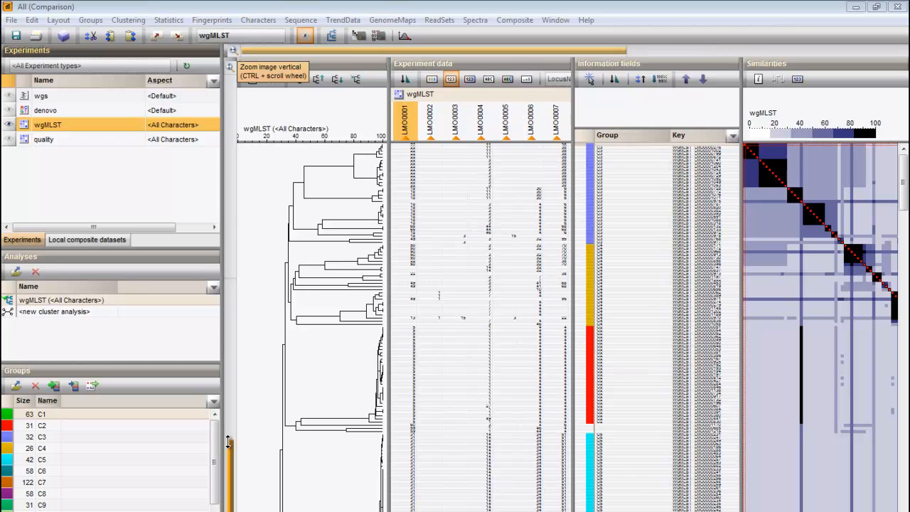
# Calculate a wgMLST minimum spanning tree with the 'MST for categorical data' template.
pyautogui.click(128, 19)
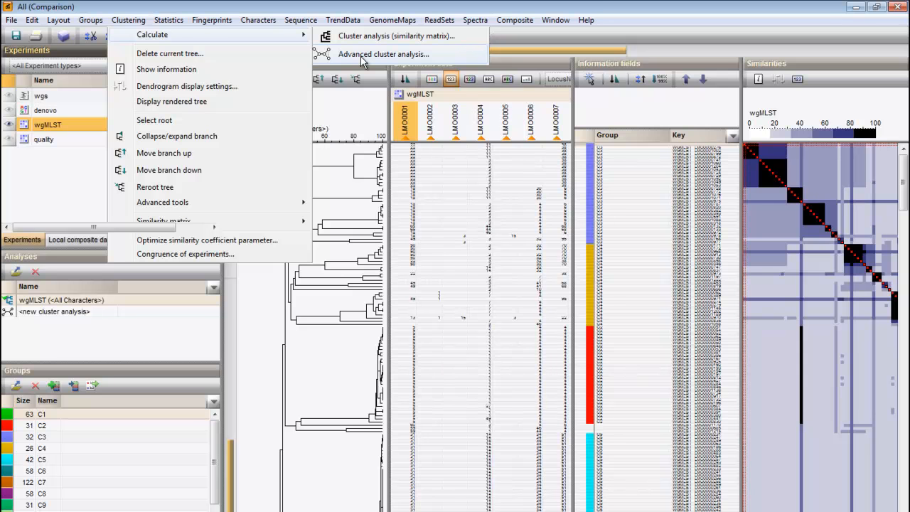
pyautogui.click(383, 54)
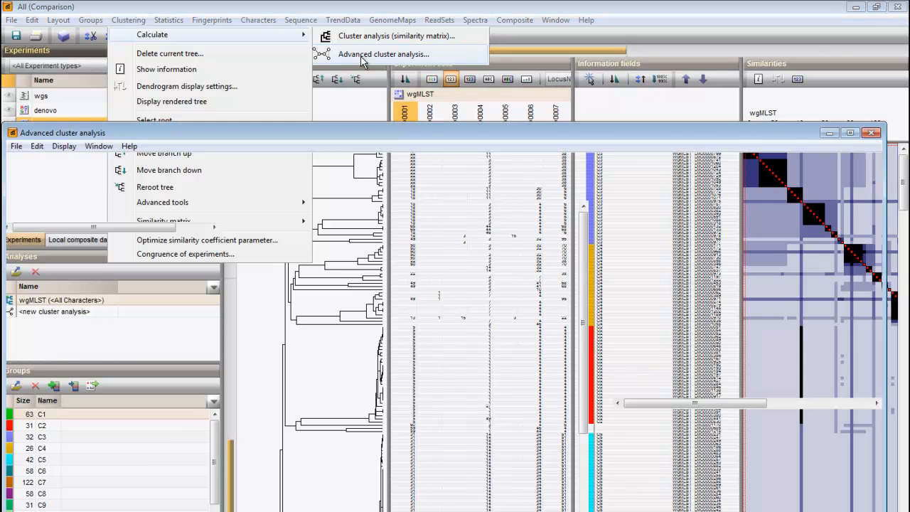
pyautogui.click(383, 53)
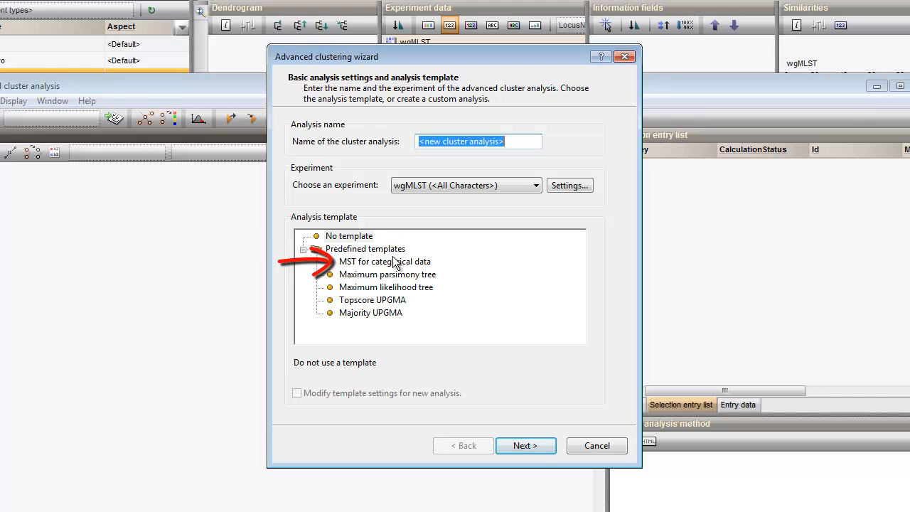
pyautogui.click(384, 261)
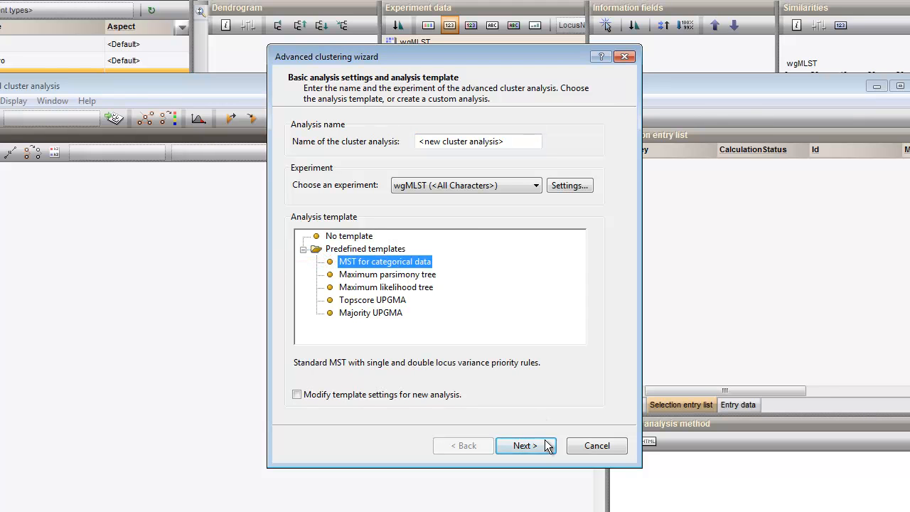
pyautogui.click(525, 445)
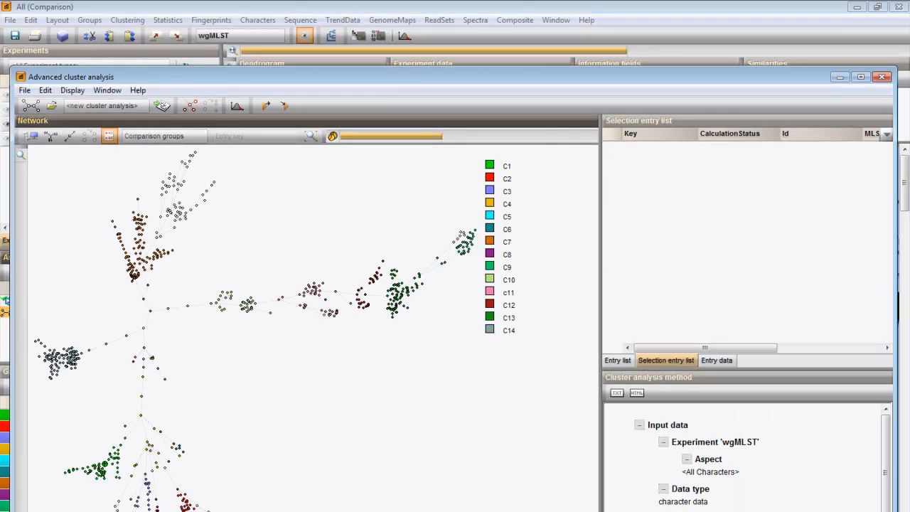
# Maximize the analysis window, show the Entry list, and drag-select the right-hand branch nodes.
pyautogui.click(860, 77)
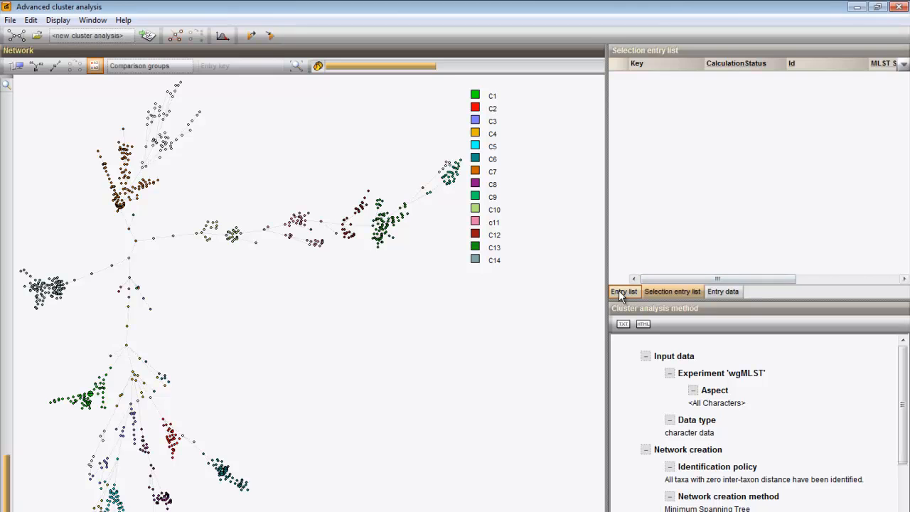
pyautogui.click(623, 291)
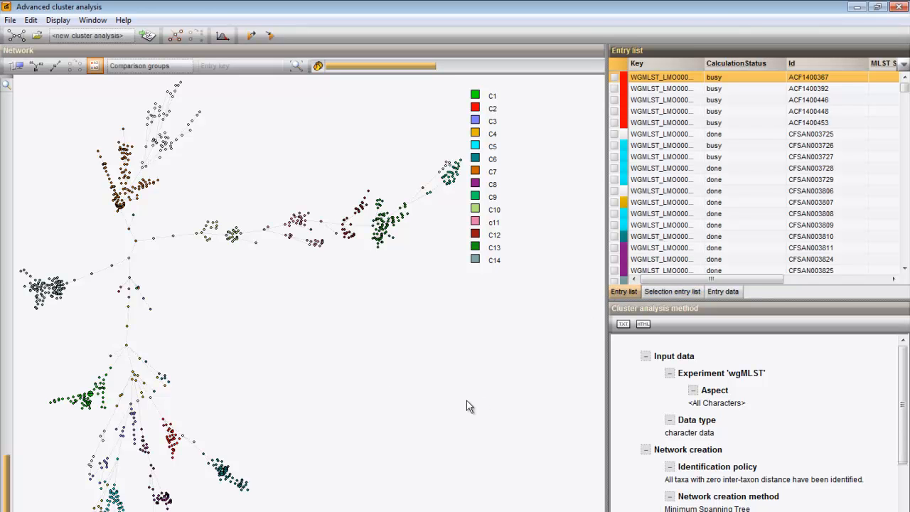
pyautogui.moveTo(394, 394)
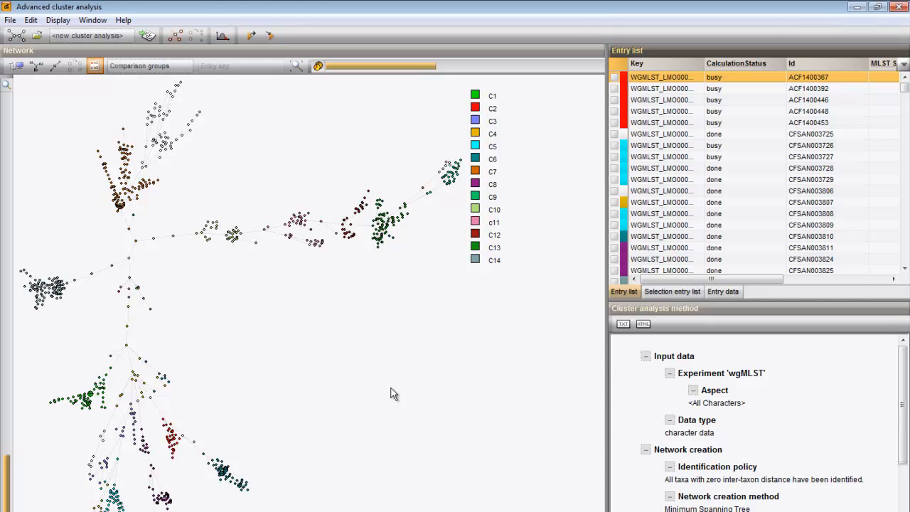
pyautogui.moveTo(387, 125); pyautogui.dragTo(487, 266)
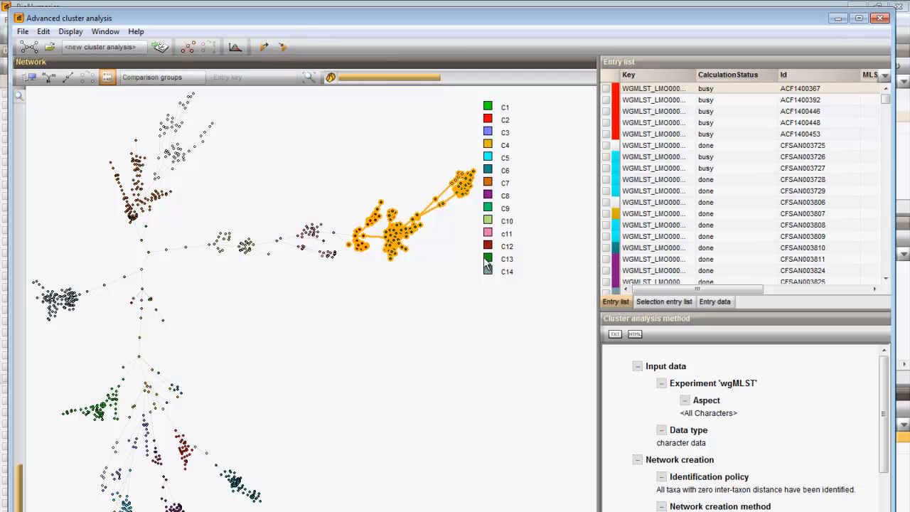
pyautogui.moveTo(282, 46)
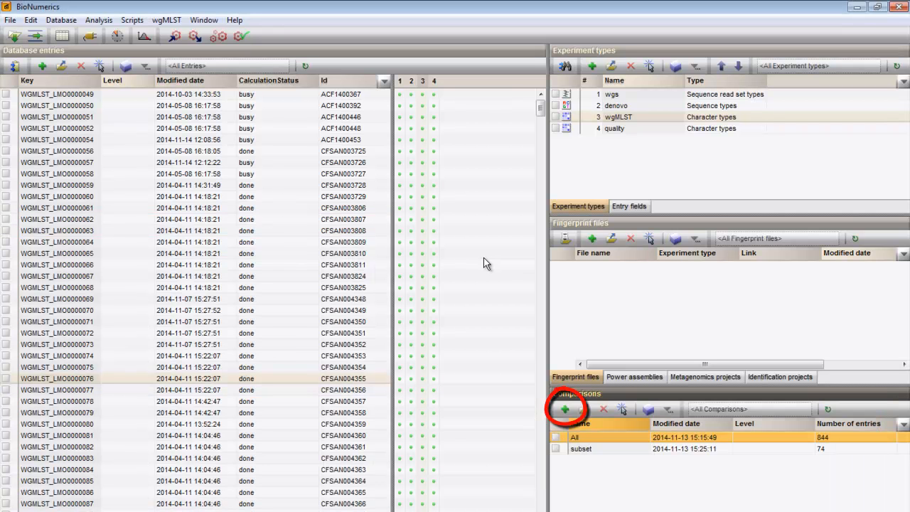
# Add a new comparison from the selected right-hand branch entries.
pyautogui.click(565, 409)
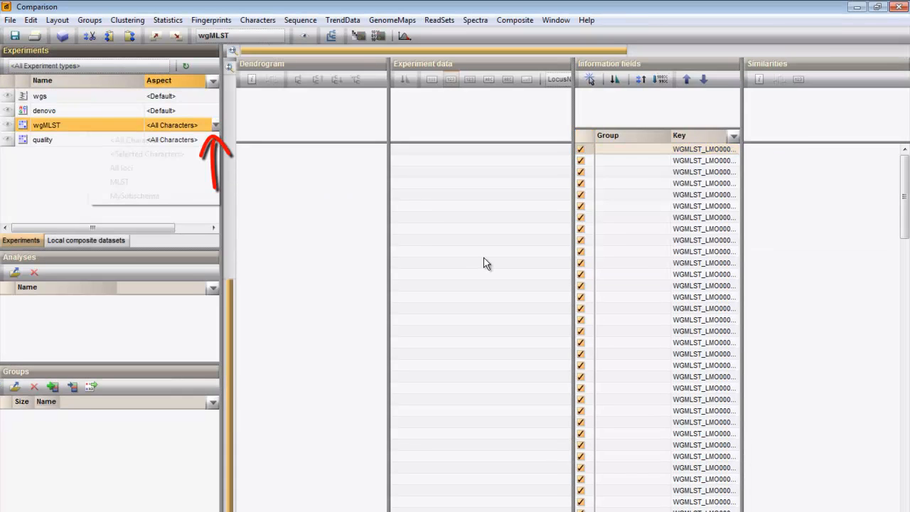
# Calculate a UPGMA dendrogram on the MLST loci using categorical (values) similarity.
pyautogui.click(119, 181)
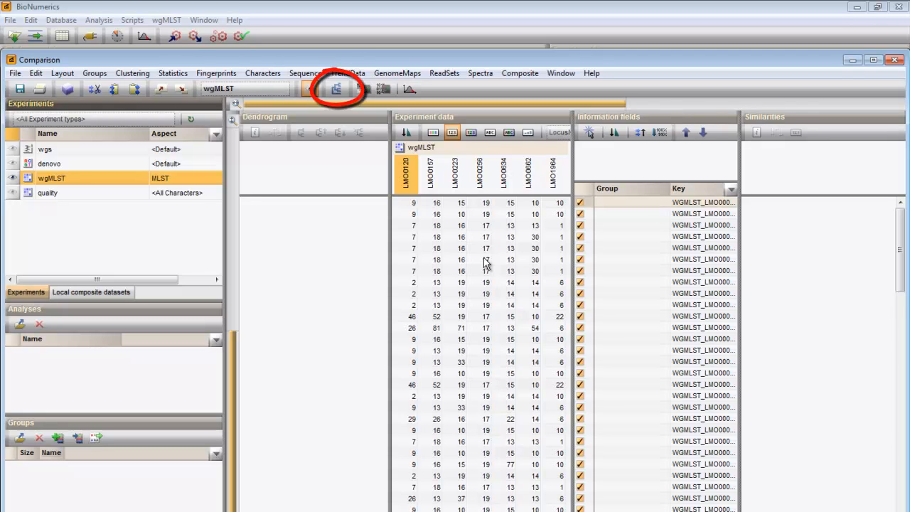
pyautogui.click(310, 88)
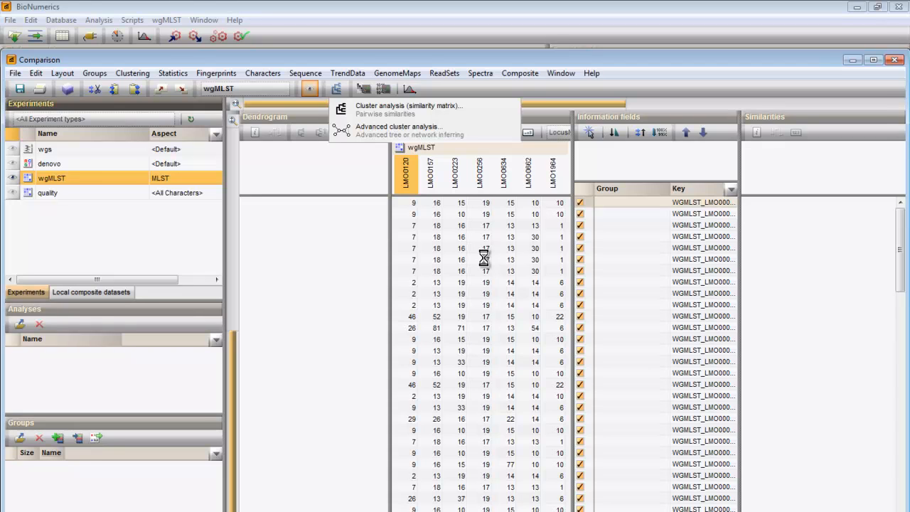
pyautogui.click(409, 105)
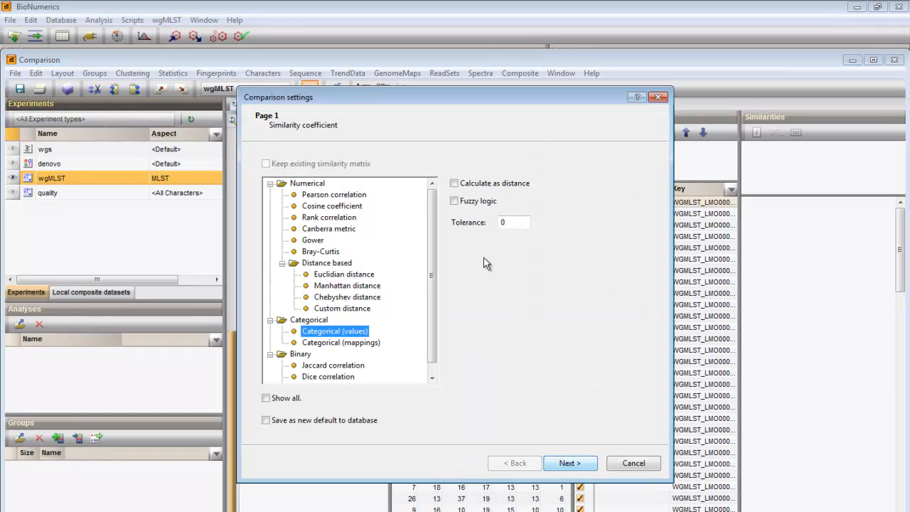
pyautogui.click(569, 463)
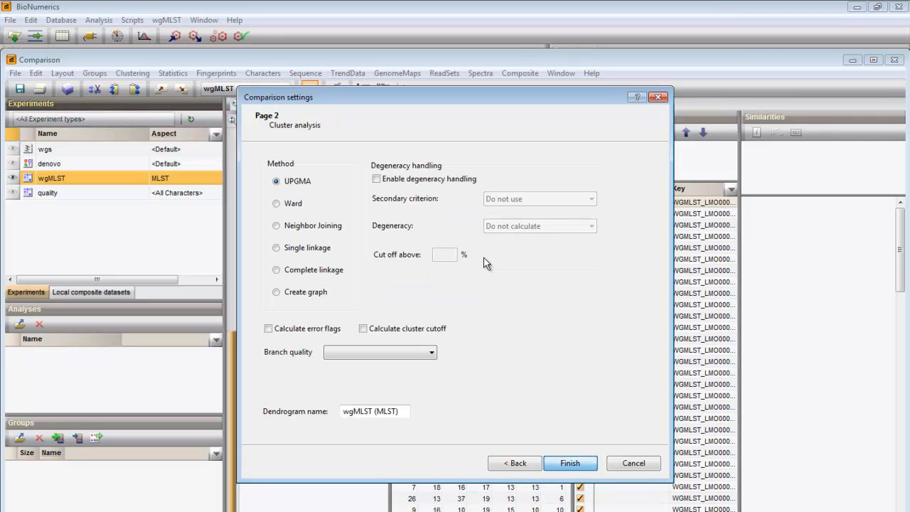
pyautogui.click(570, 463)
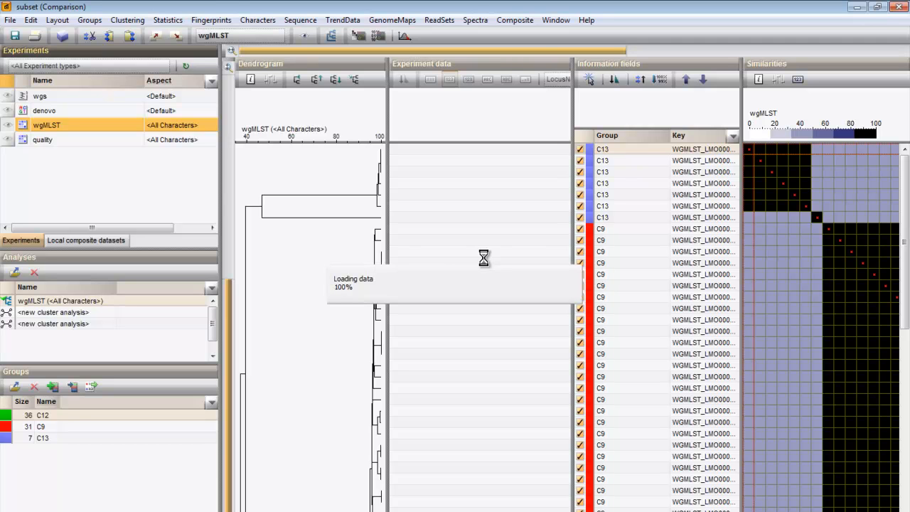
# Switch the subset's wgMLST aspect to All loci and open the cluster analysis options.
pyautogui.click(449, 78)
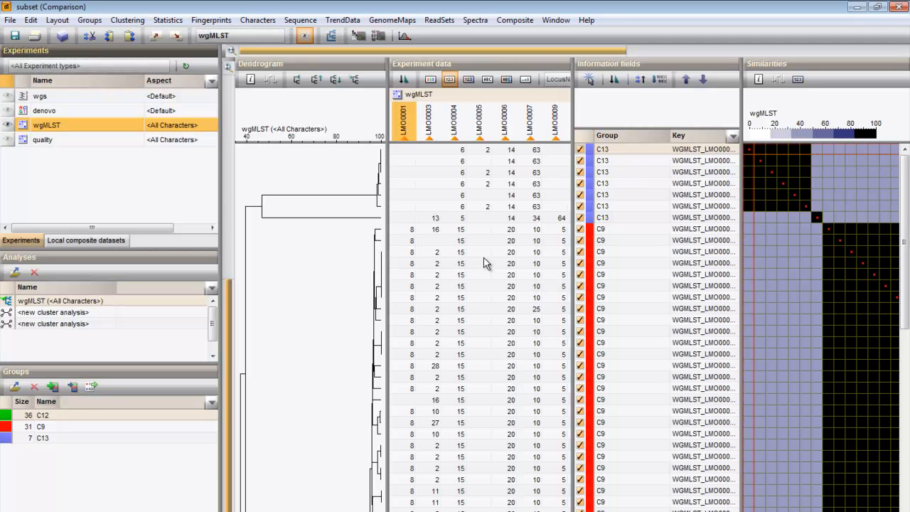
pyautogui.scroll(-3)
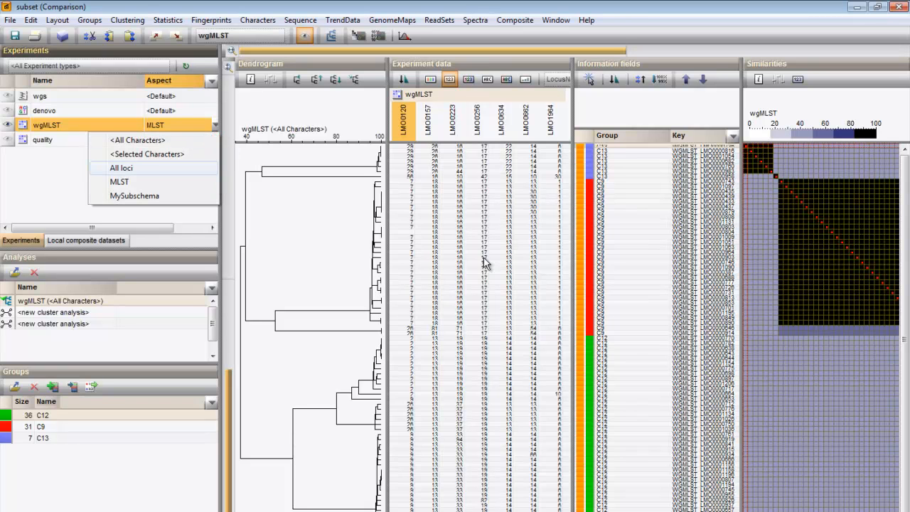
pyautogui.click(121, 168)
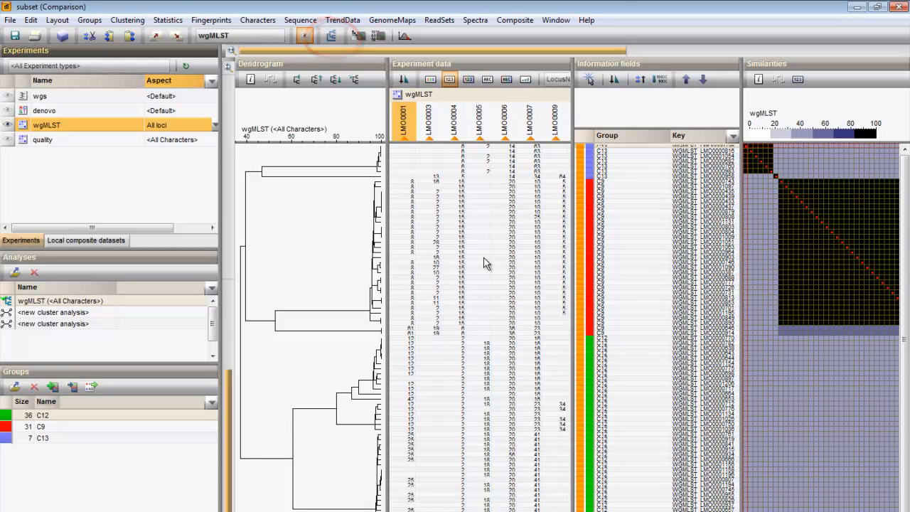
pyautogui.click(304, 35)
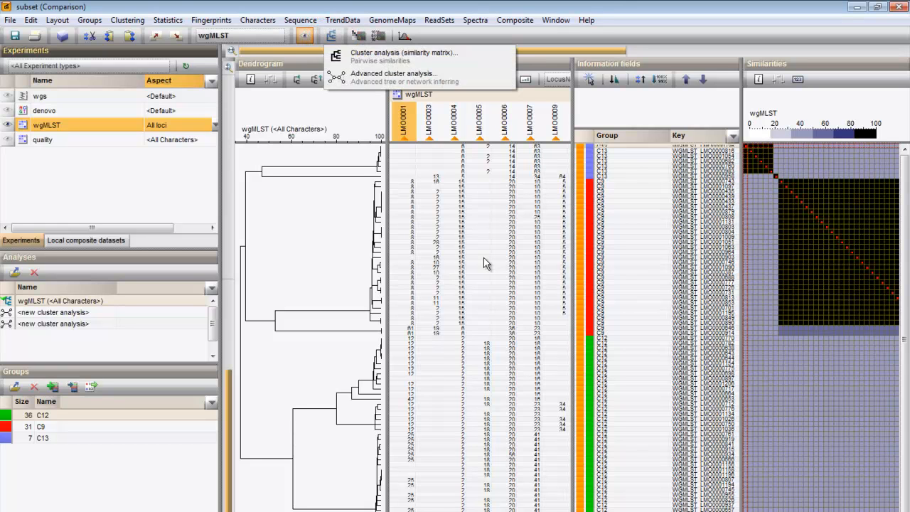
# Build a minimum spanning tree for categorical data from all loci and maximize its window.
pyautogui.click(393, 74)
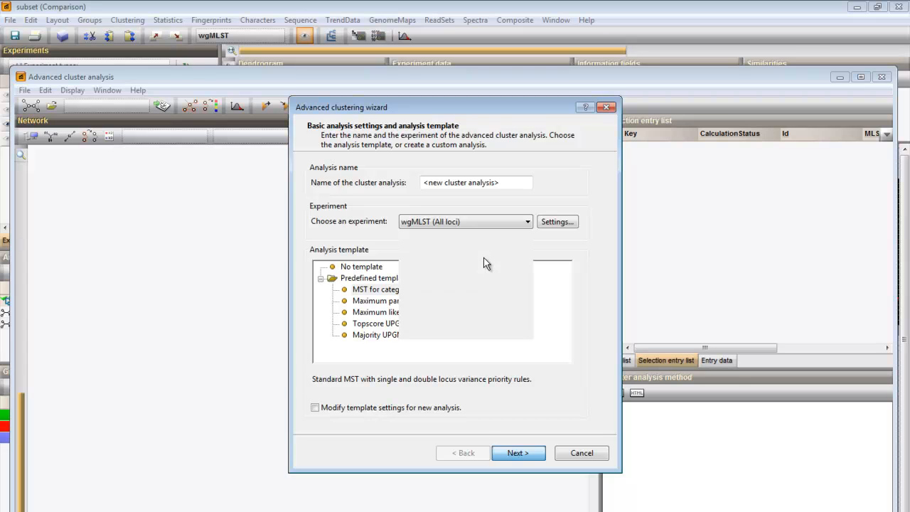
pyautogui.click(518, 453)
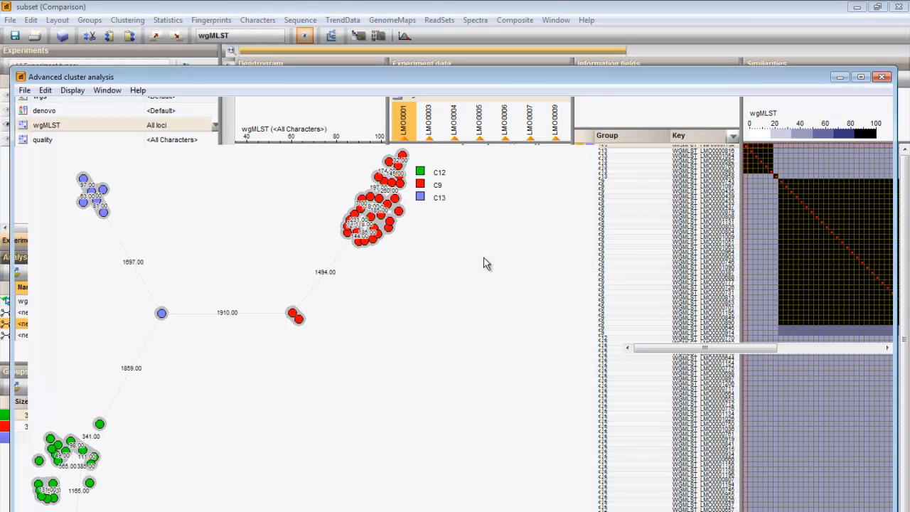
pyautogui.click(861, 77)
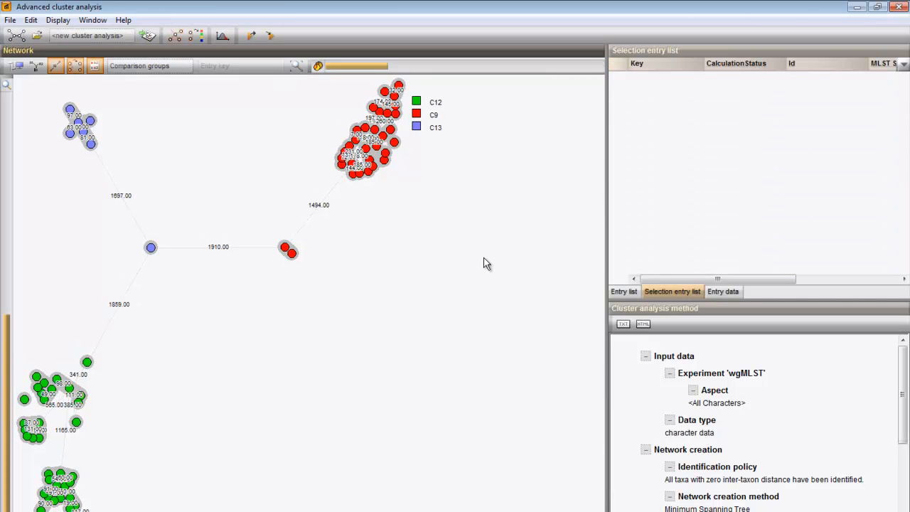